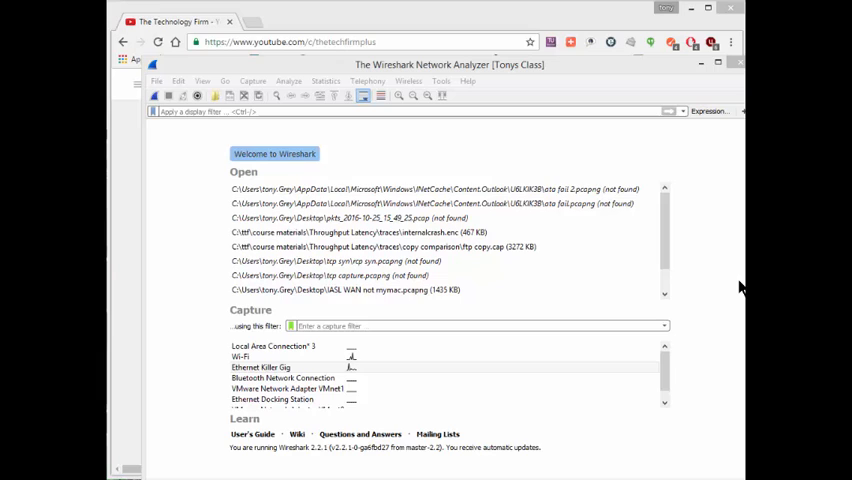
pyautogui.moveTo(668, 160)
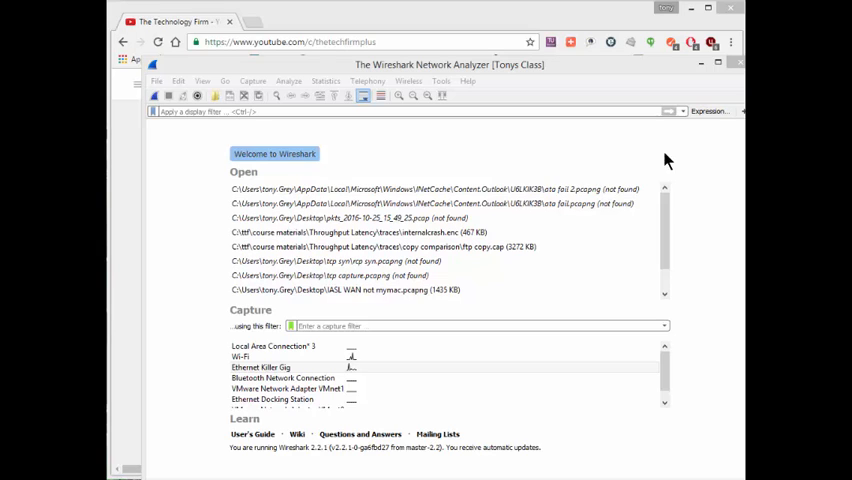
# - Select packet 60 and highlight its Ethernet destination address, CiscoInc_9d:cf:e1
pyautogui.click(450, 64)
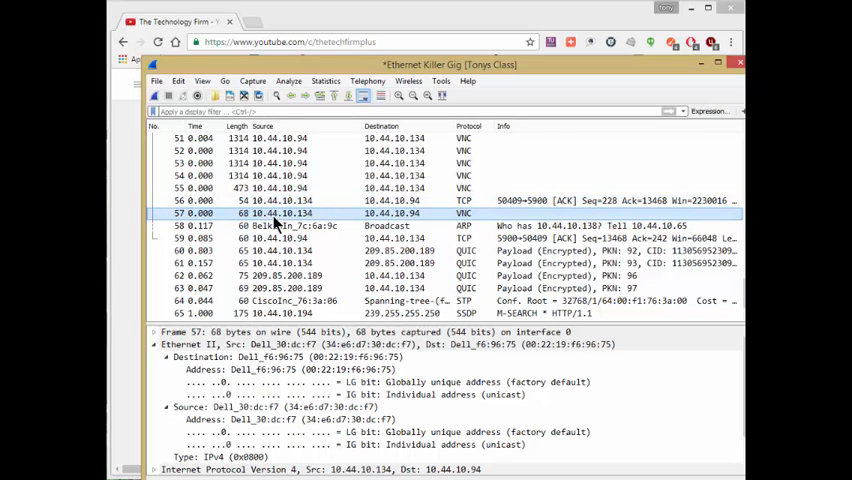
pyautogui.moveTo(396, 224)
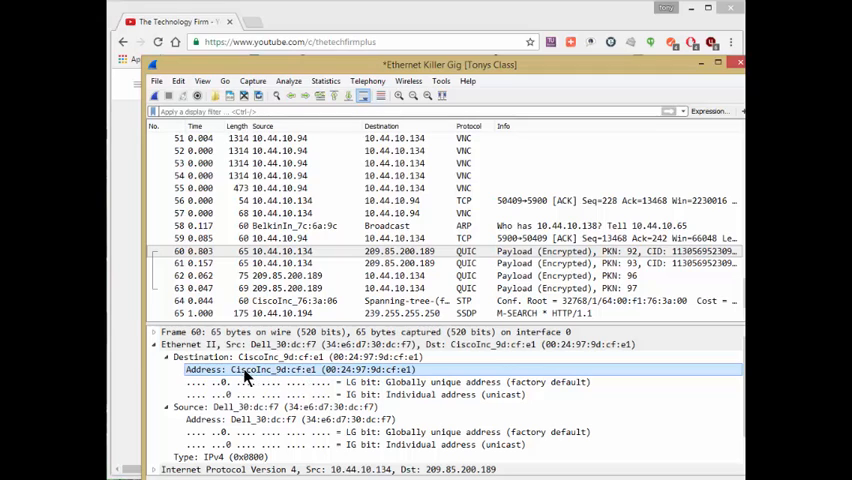
pyautogui.moveTo(325, 372)
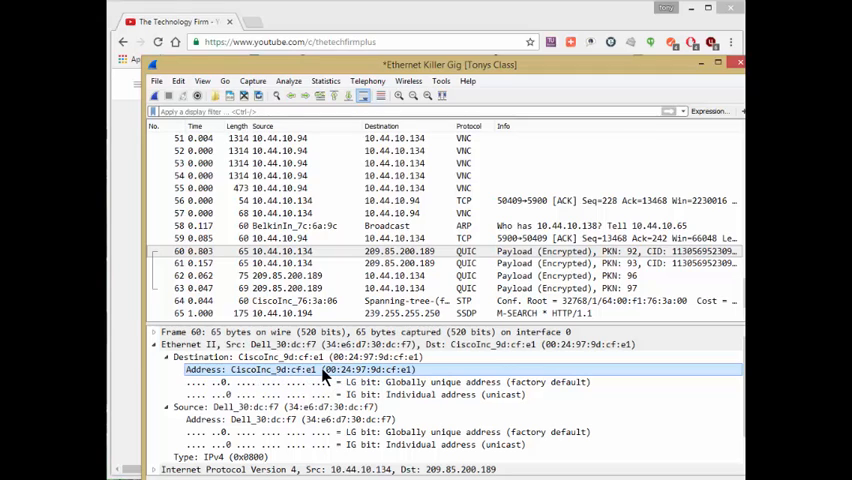
pyautogui.click(290, 357)
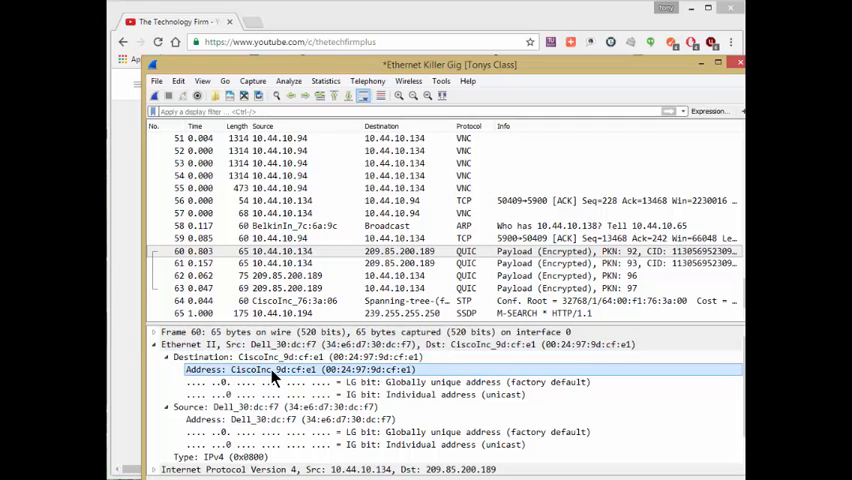
# - Copy the destination MAC value 00:24:97:9d:cf:e1 from packet 60
pyautogui.rightClick(275, 369)
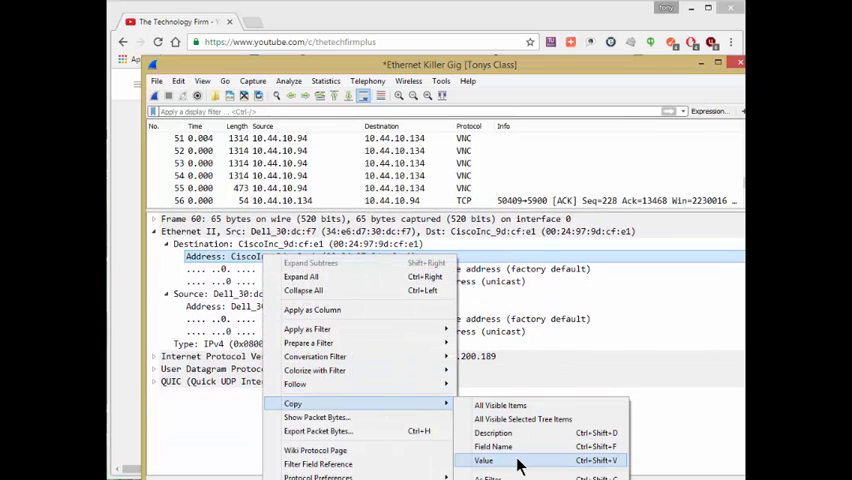
pyautogui.click(483, 460)
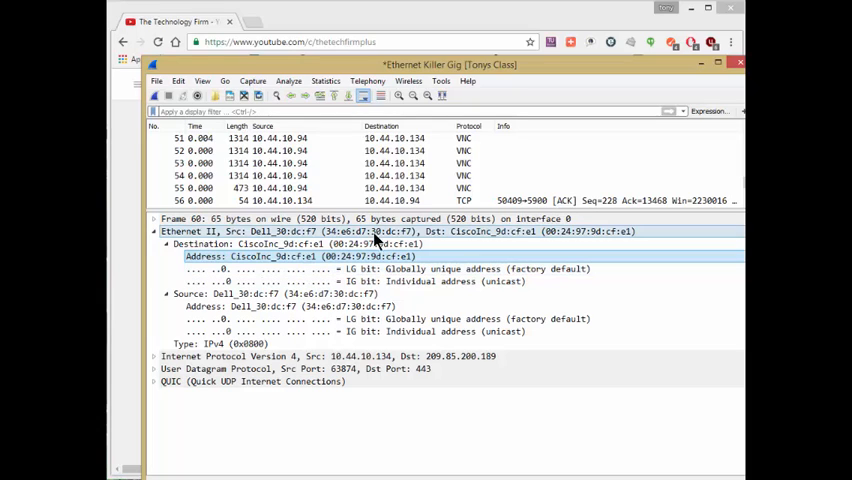
pyautogui.click(244, 80)
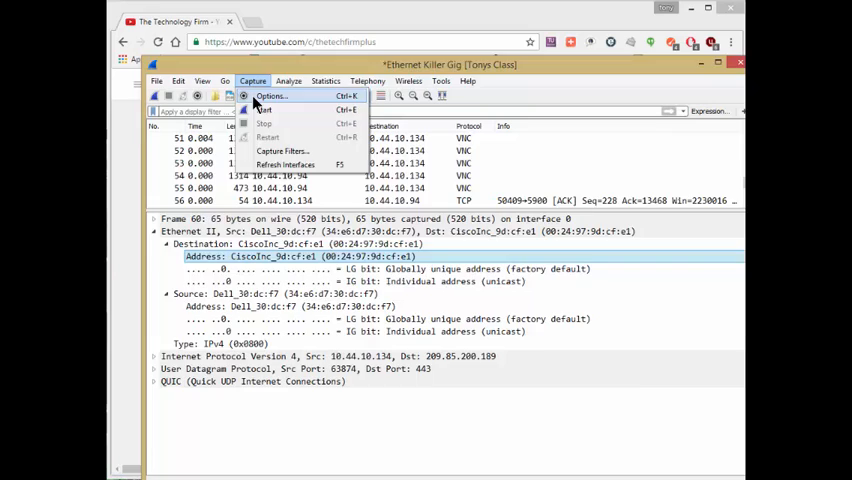
# - Capture on Ethernet Killer Gig with filter 'ether host 00:24:97:9d:cf:e1'
pyautogui.click(270, 95)
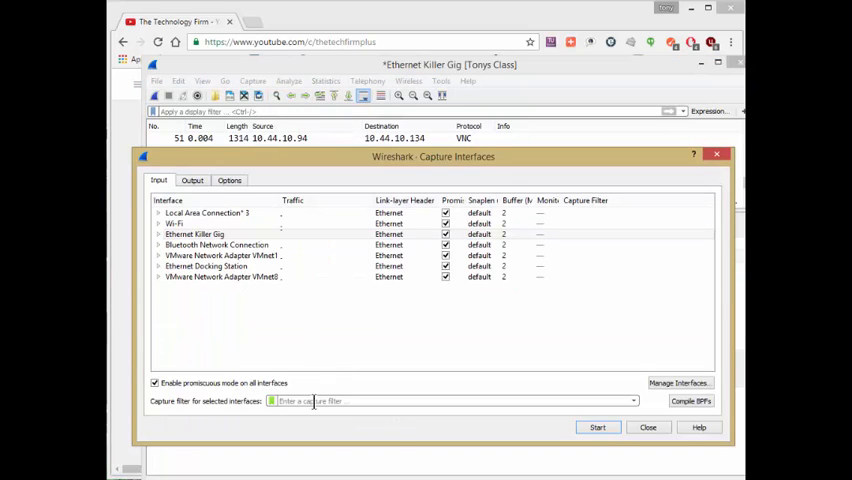
pyautogui.write('ether host 00:24:97:9d:cf:e1')
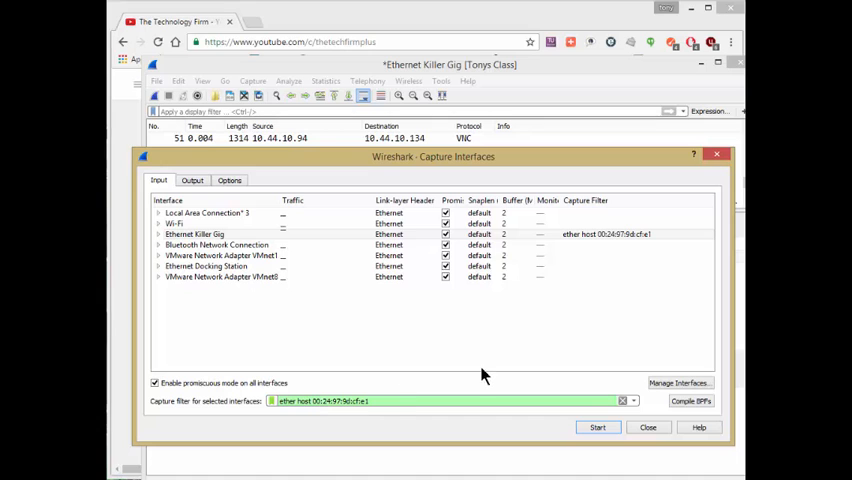
pyautogui.click(597, 427)
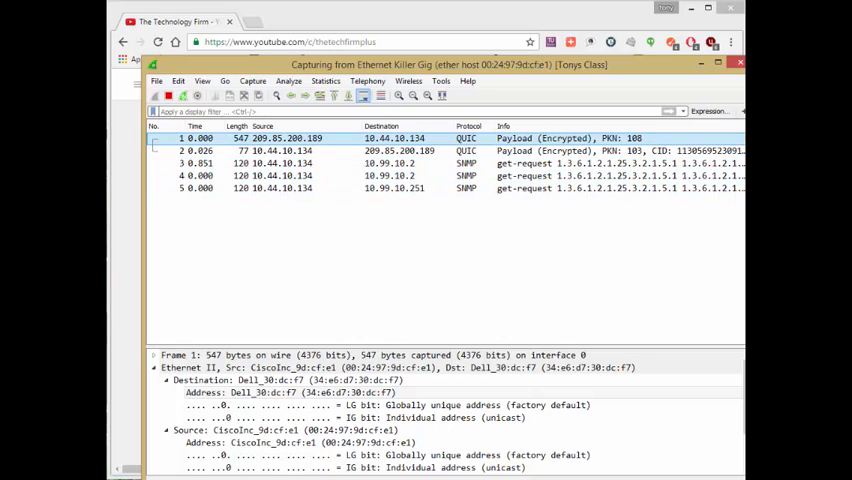
pyautogui.moveTo(430, 25)
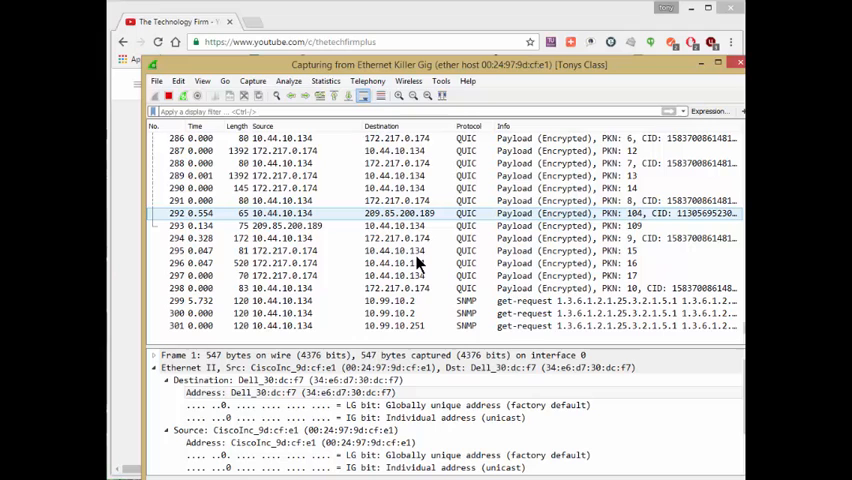
# - Scroll the filtered capture and inspect SNMP packet 382's Ethernet addresses
pyautogui.scroll(-3)
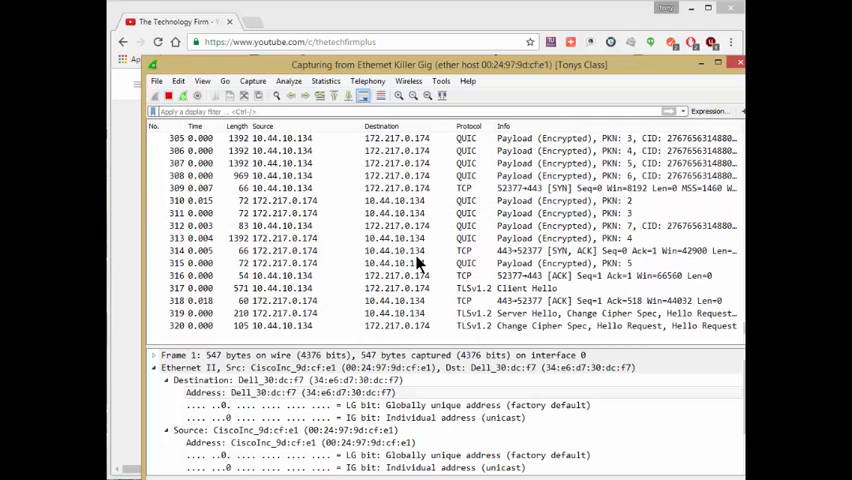
pyautogui.scroll(-3)
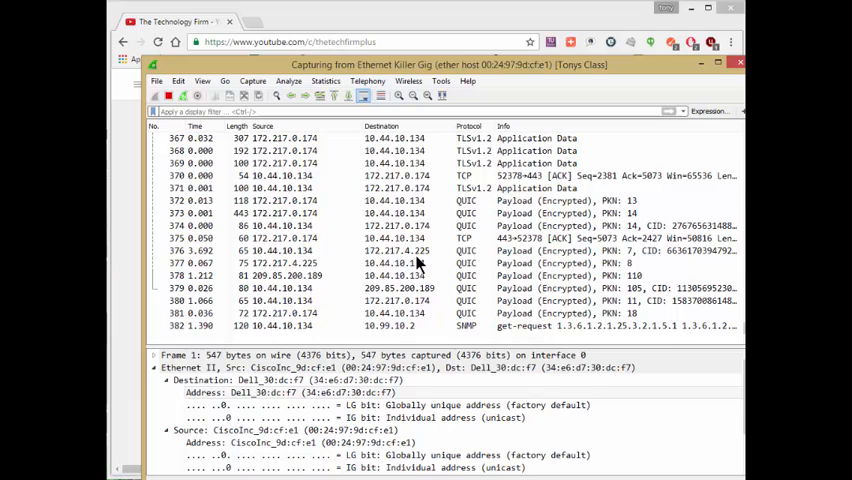
pyautogui.scroll(-3)
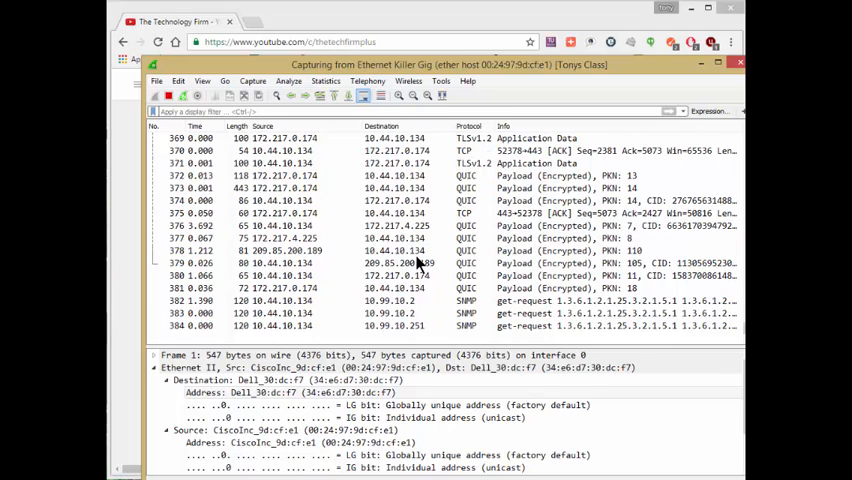
pyautogui.click(400, 213)
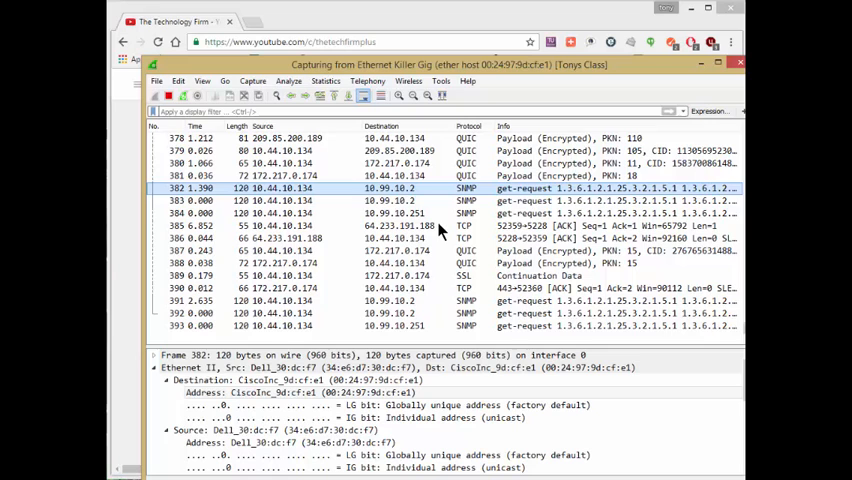
pyautogui.scroll(-3)
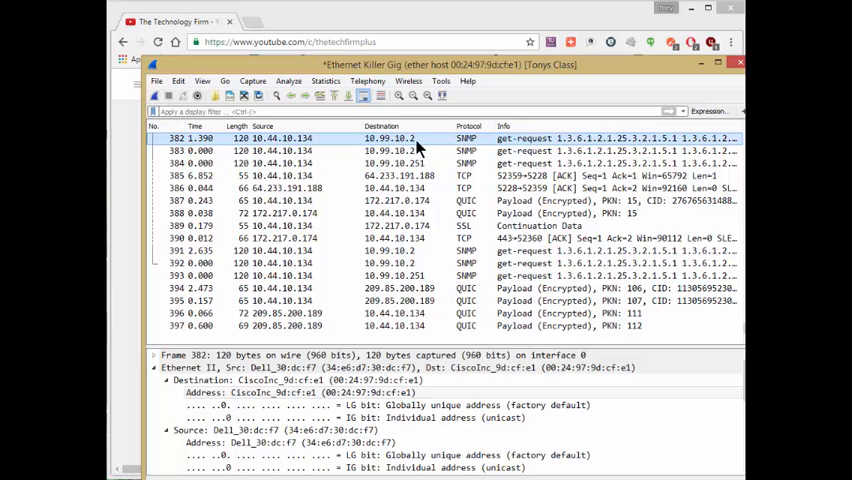
pyautogui.moveTo(378, 143)
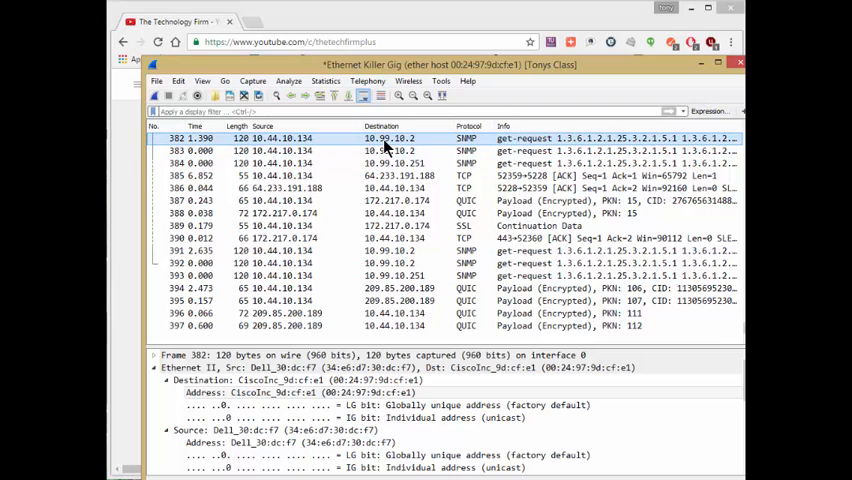
# - Examine SNMP get-request packets 383 and 392 in the stopped capture
pyautogui.click(390, 151)
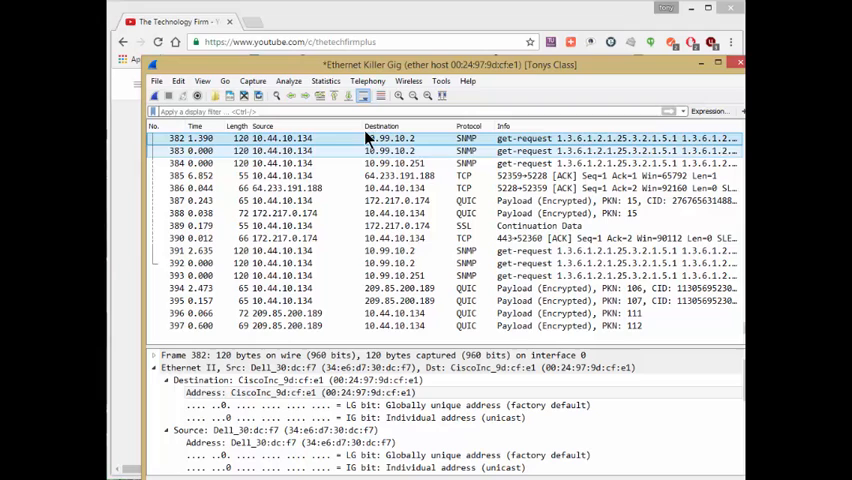
pyautogui.click(390, 263)
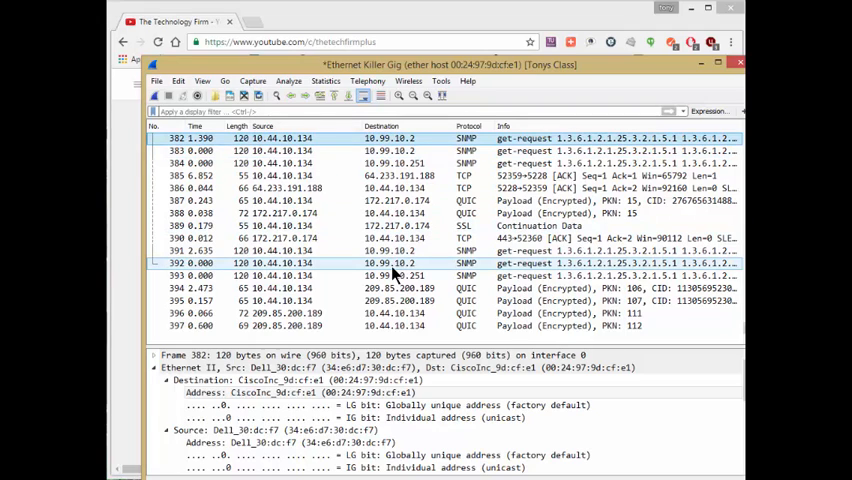